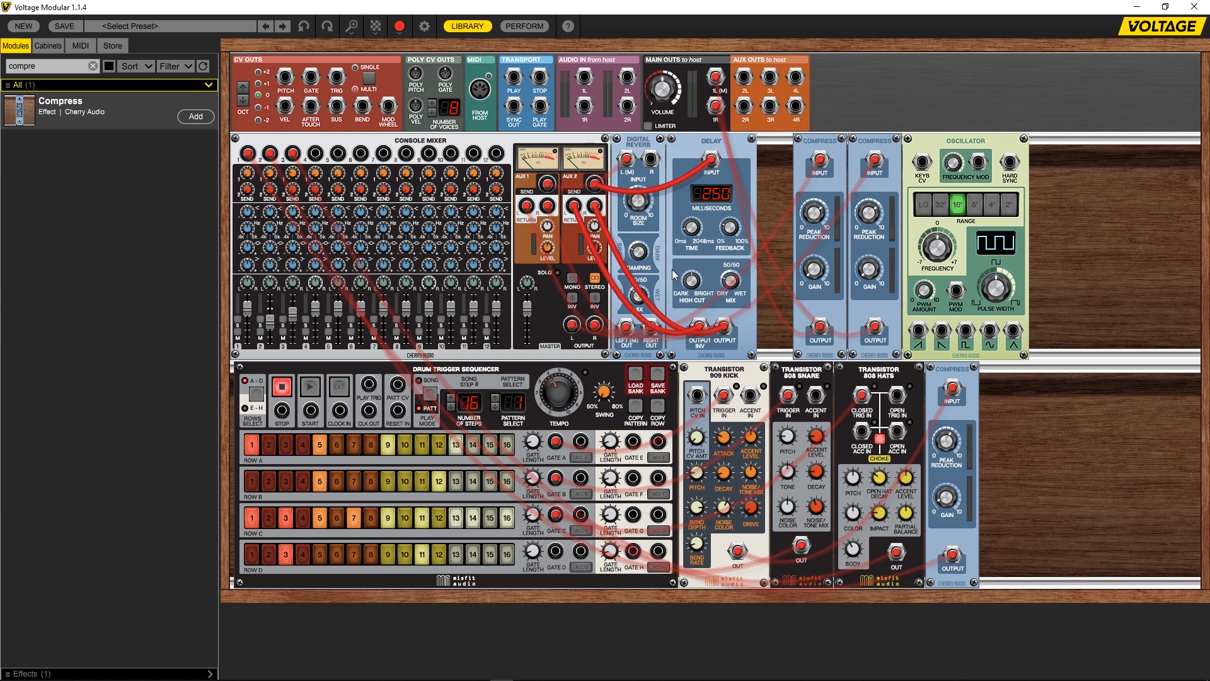
mouse_move(702, 226)
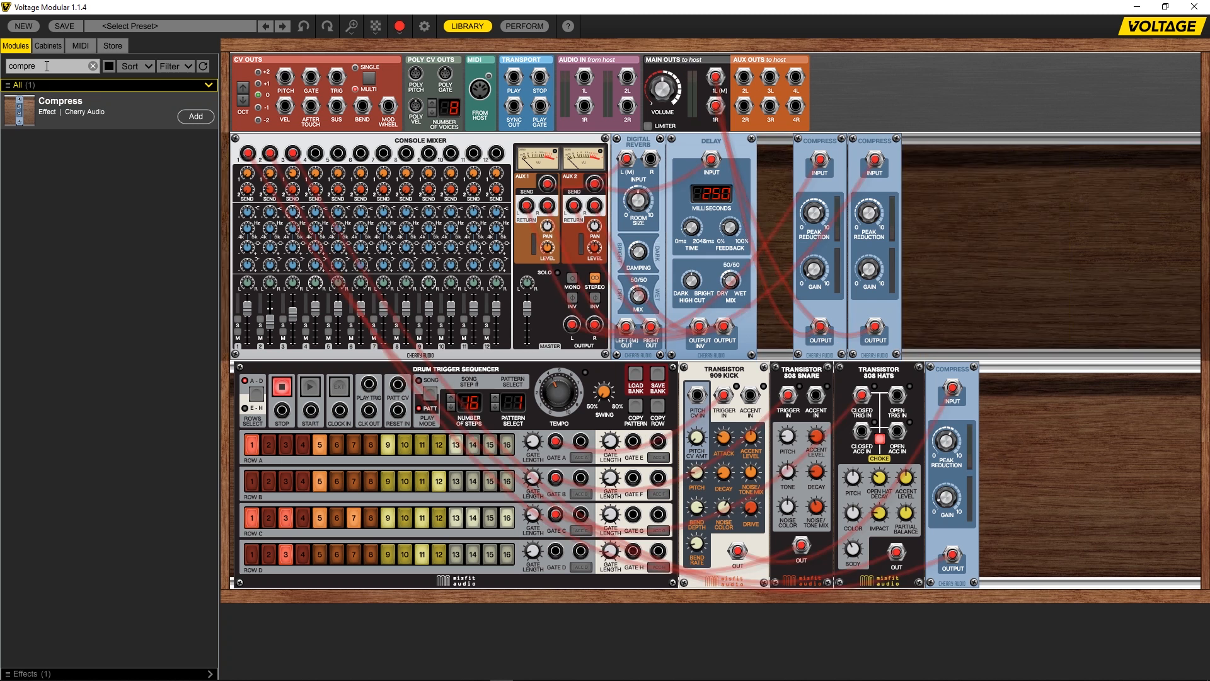
- Search 'osc' and place an Oscillator at the left of the bottom rack row
left_click(92, 66)
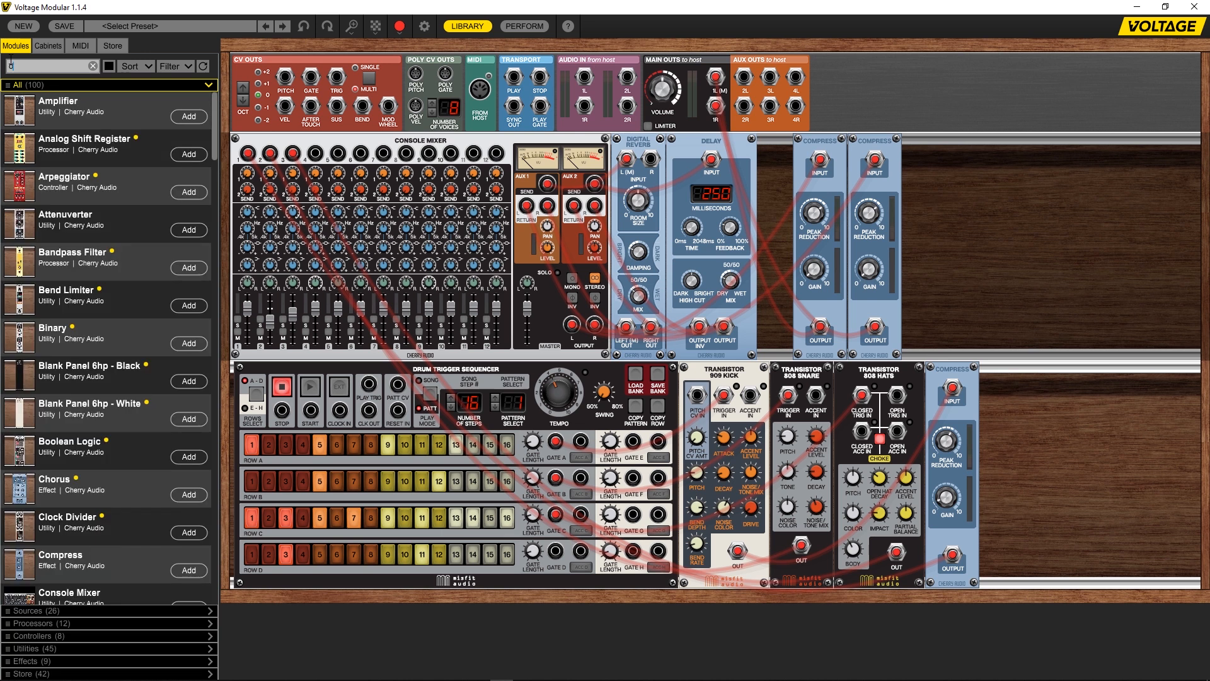
type("osc")
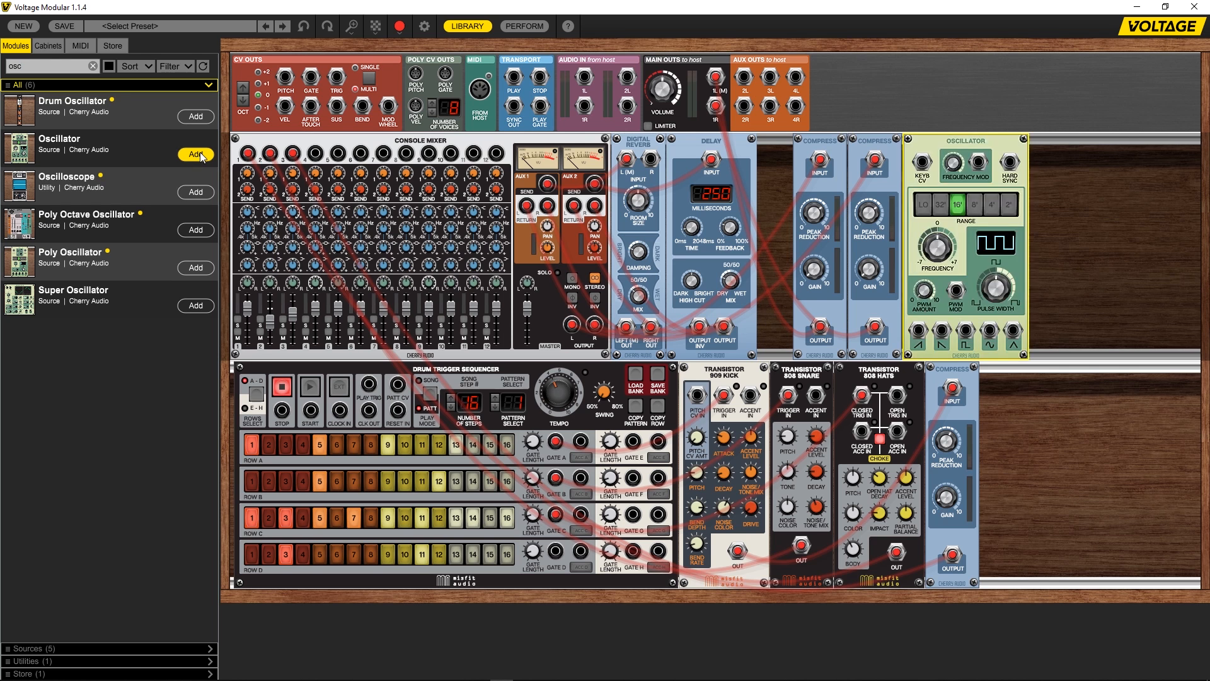
left_click_drag(963, 140, 317, 595)
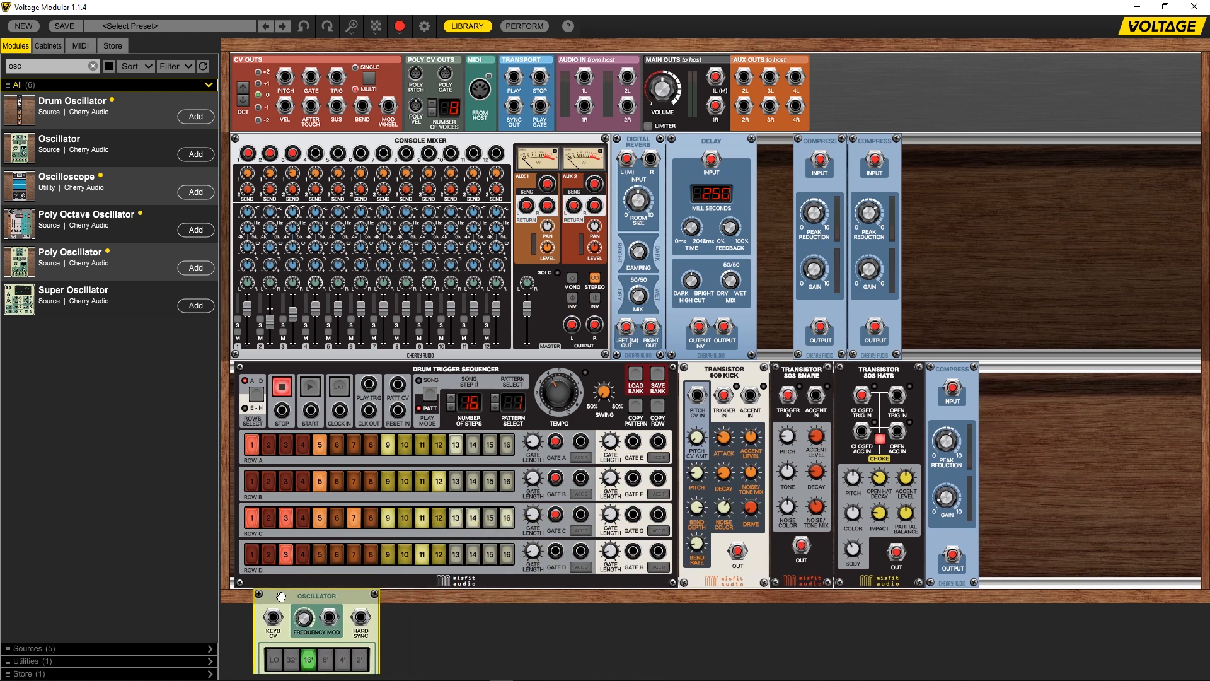
scroll("down", 3)
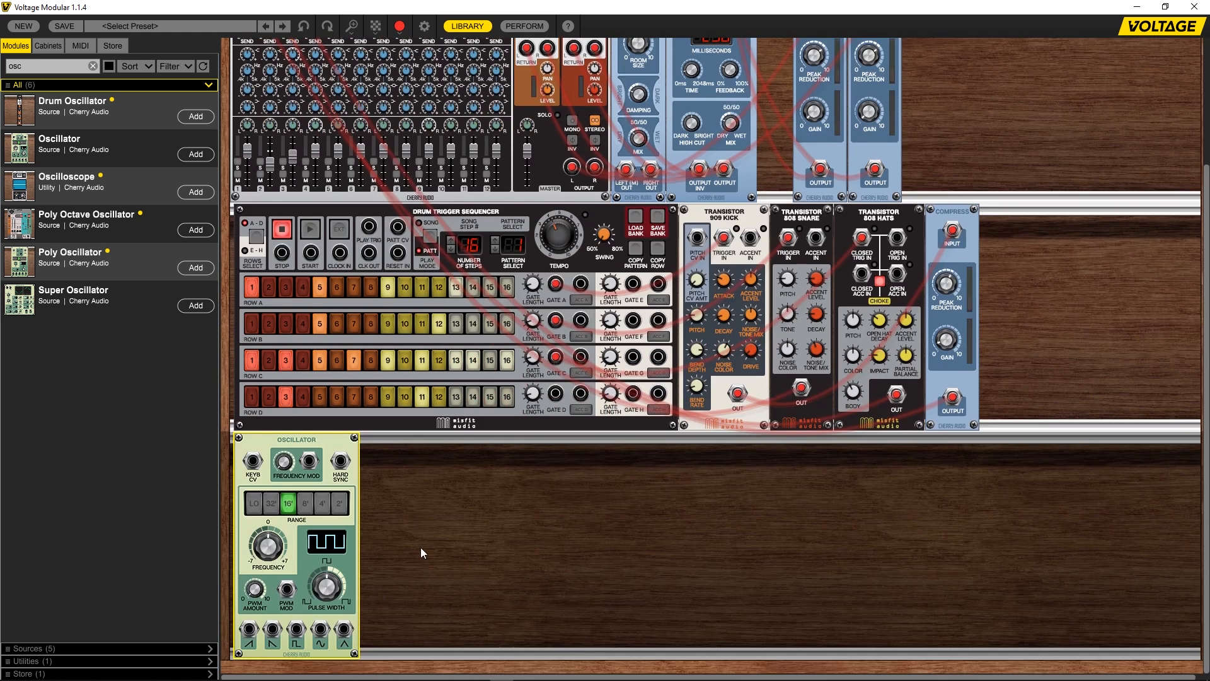
mouse_move(83, 188)
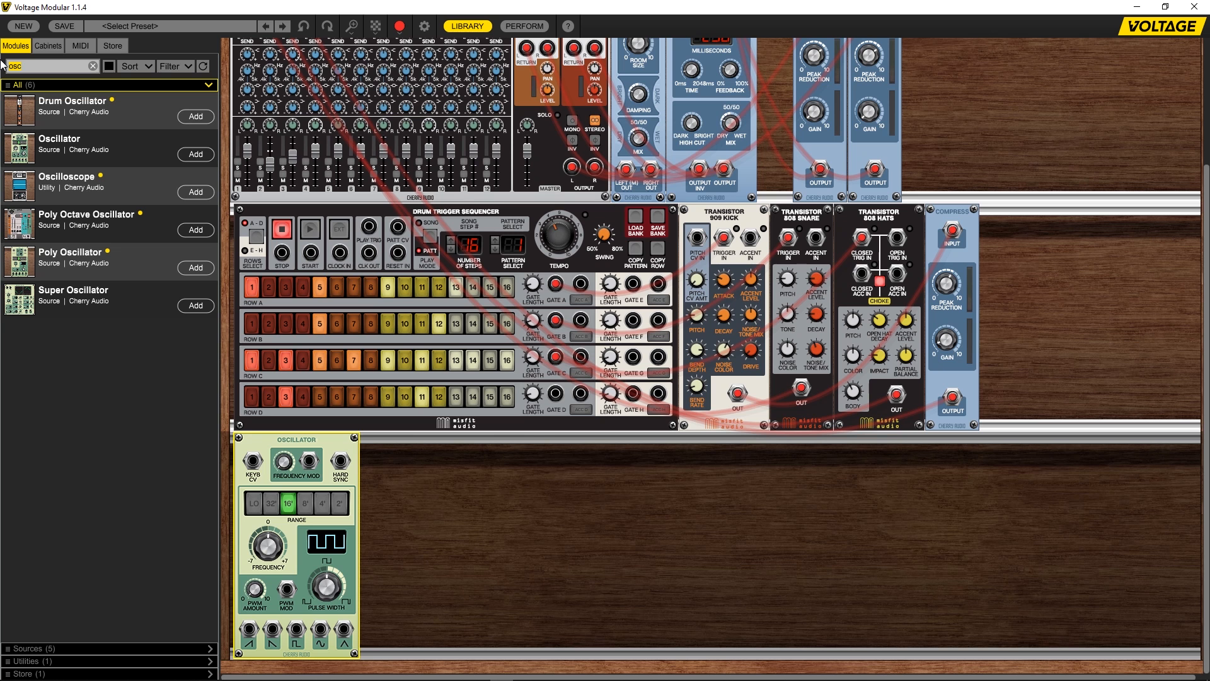
- Add a Filter and an Envelope Generator beside the oscillator
left_click(31, 66)
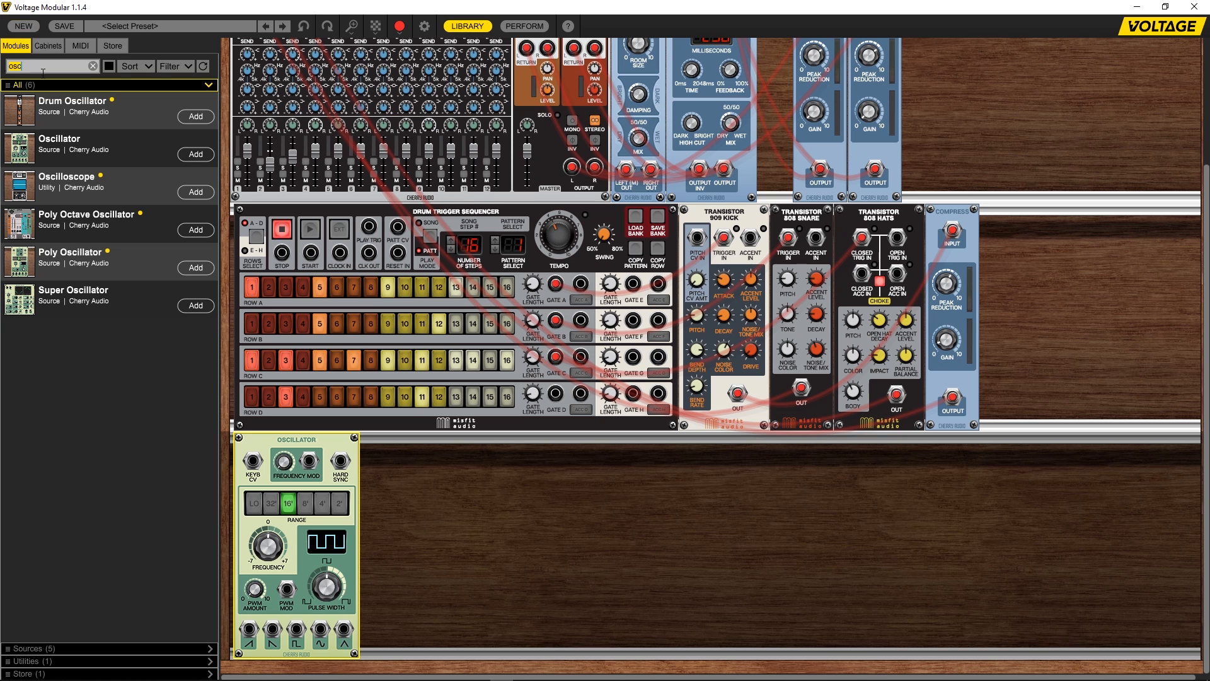
type("fil")
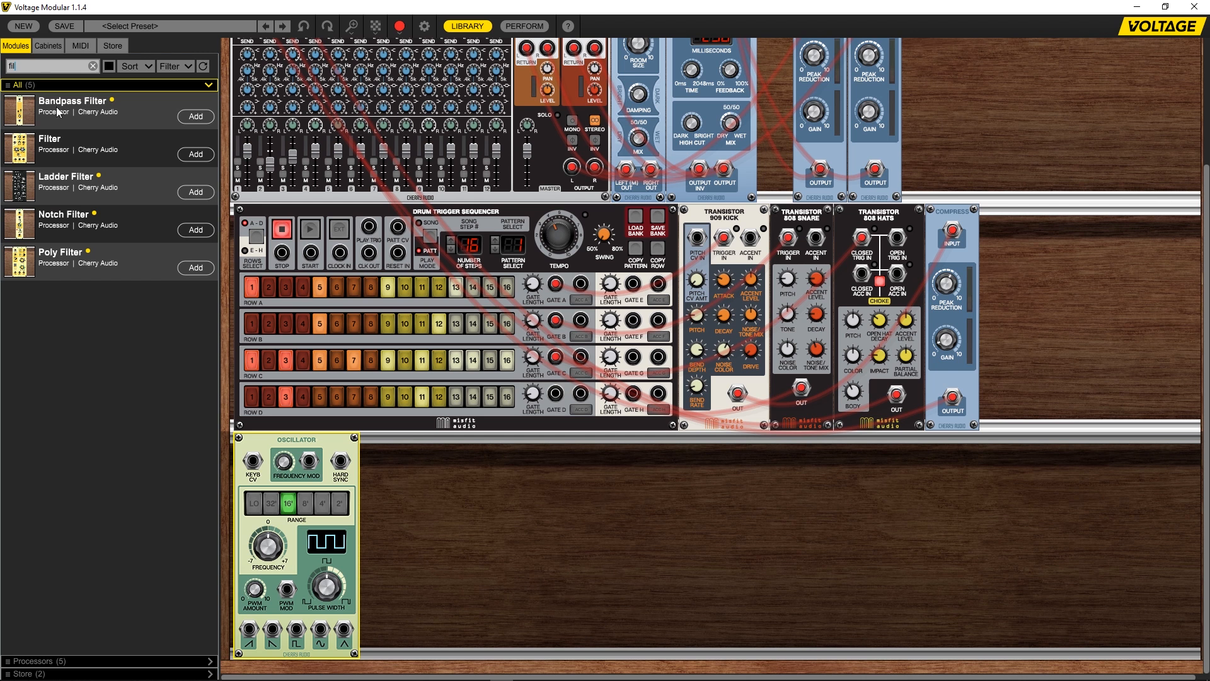
left_click(195, 154)
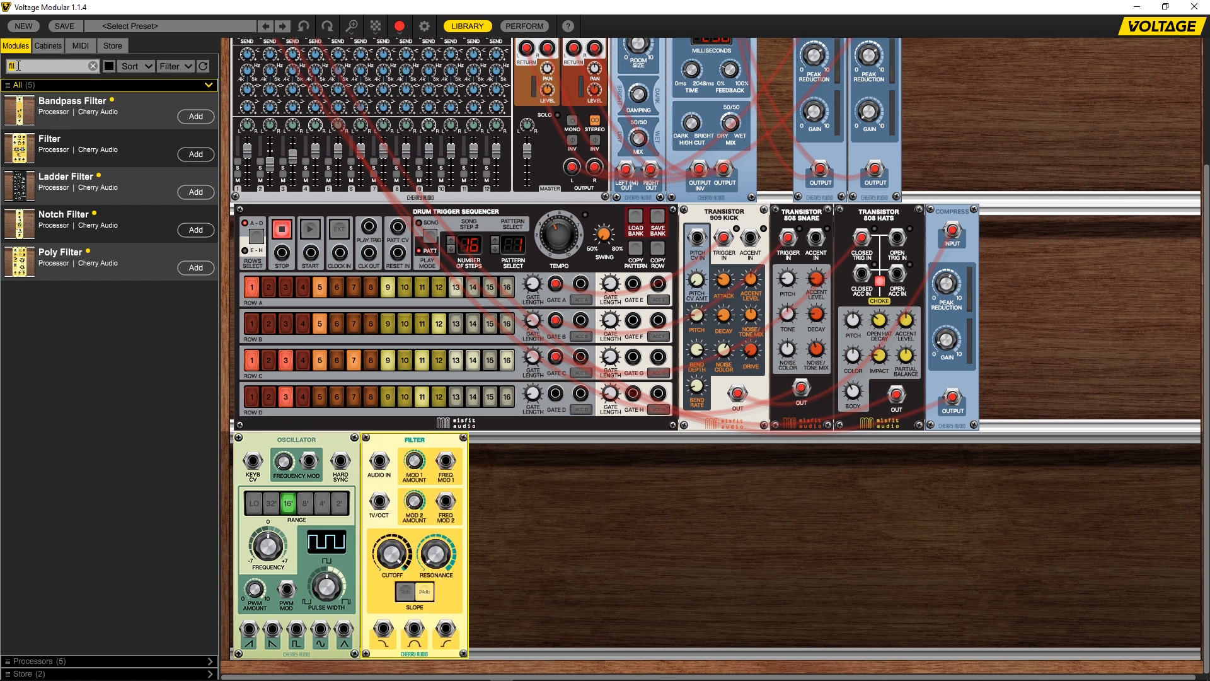
type("env")
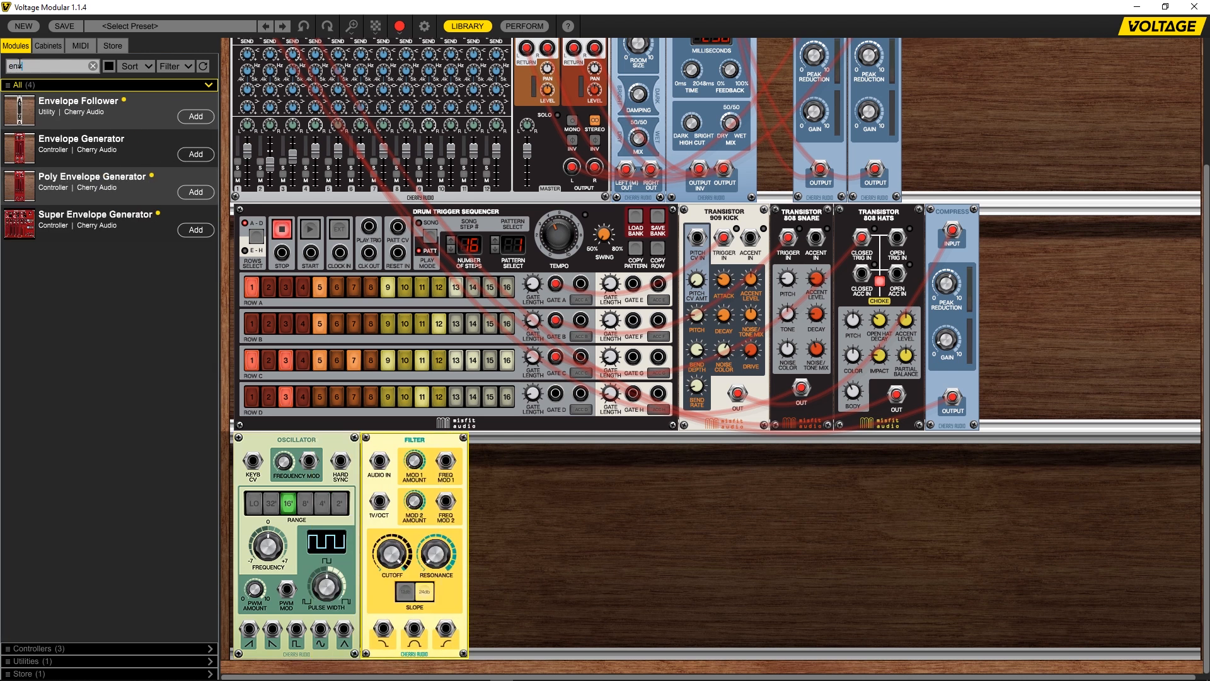
mouse_move(195, 154)
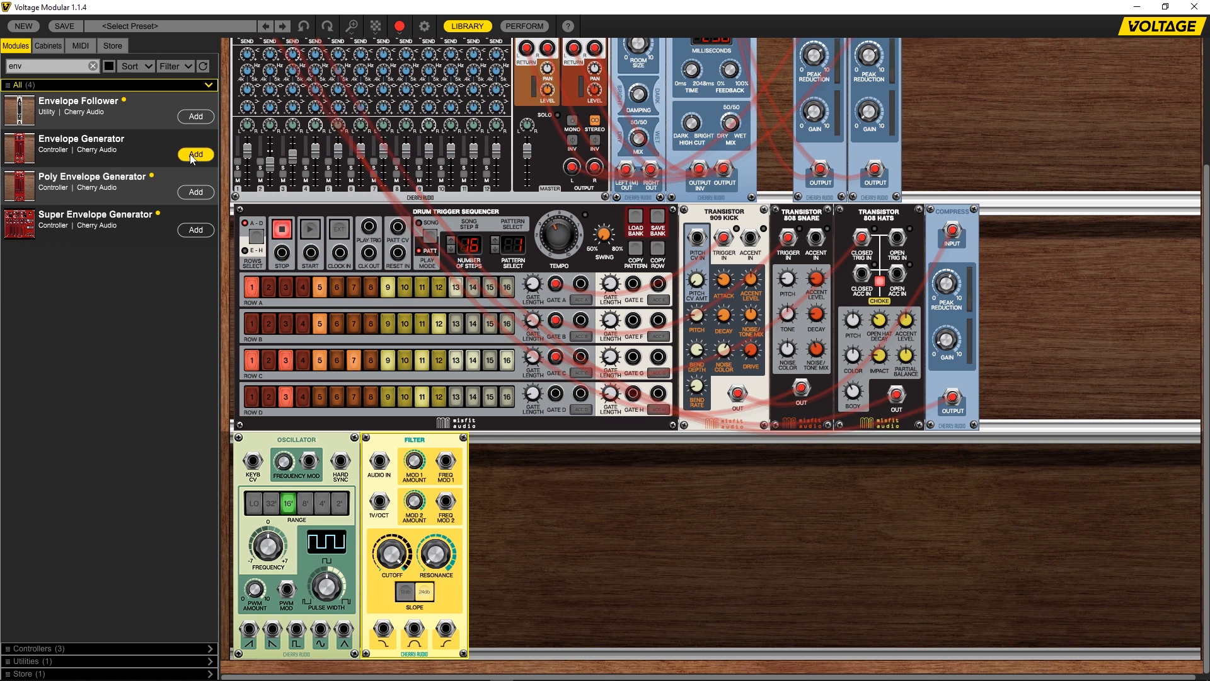
left_click(195, 154)
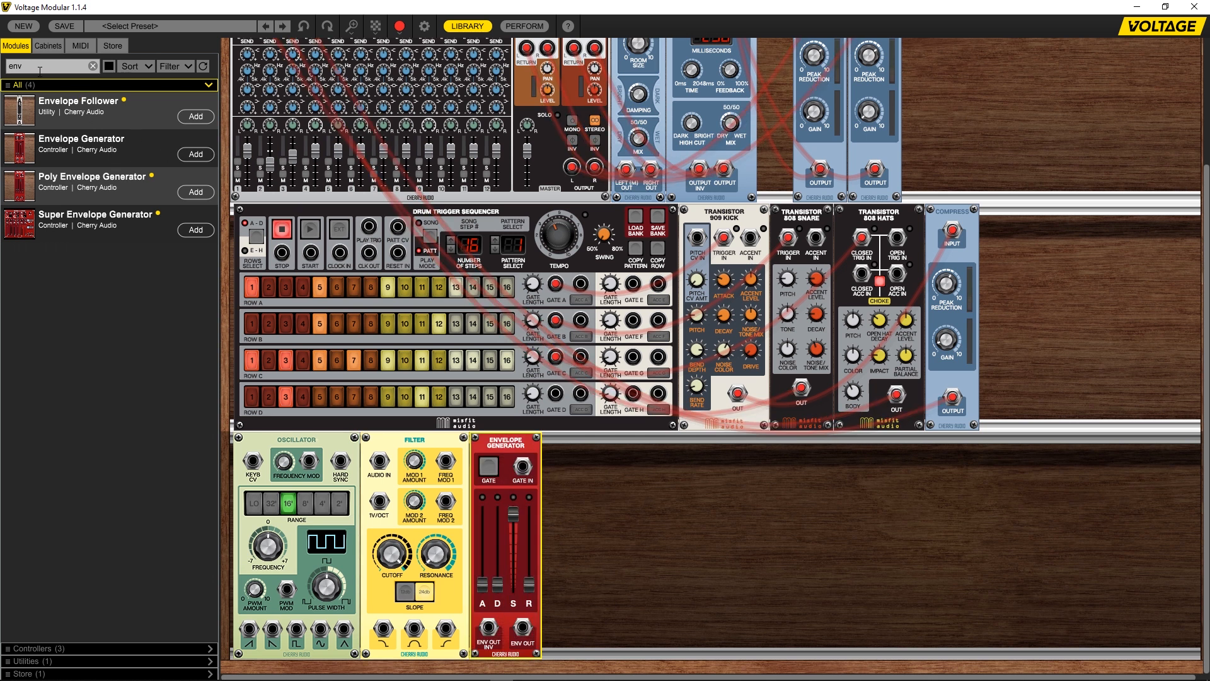
- Add Amplifier, Compress and Distortion modules to complete the voice chain
type("amp")
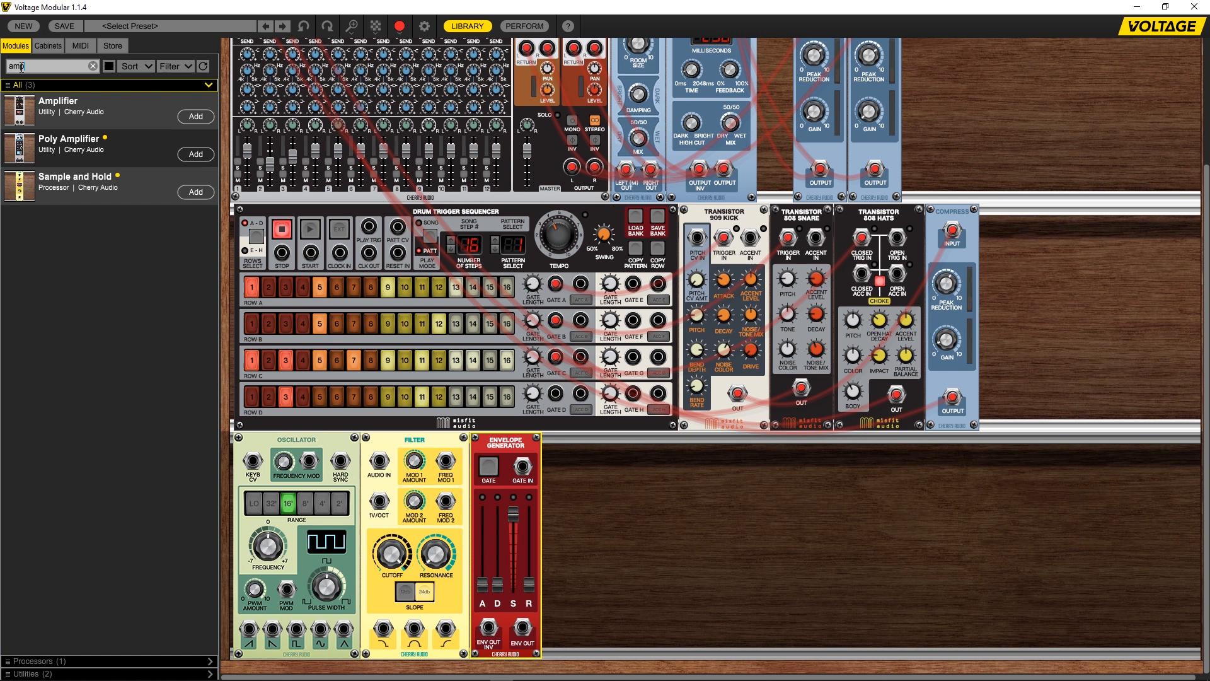
left_click(195, 116)
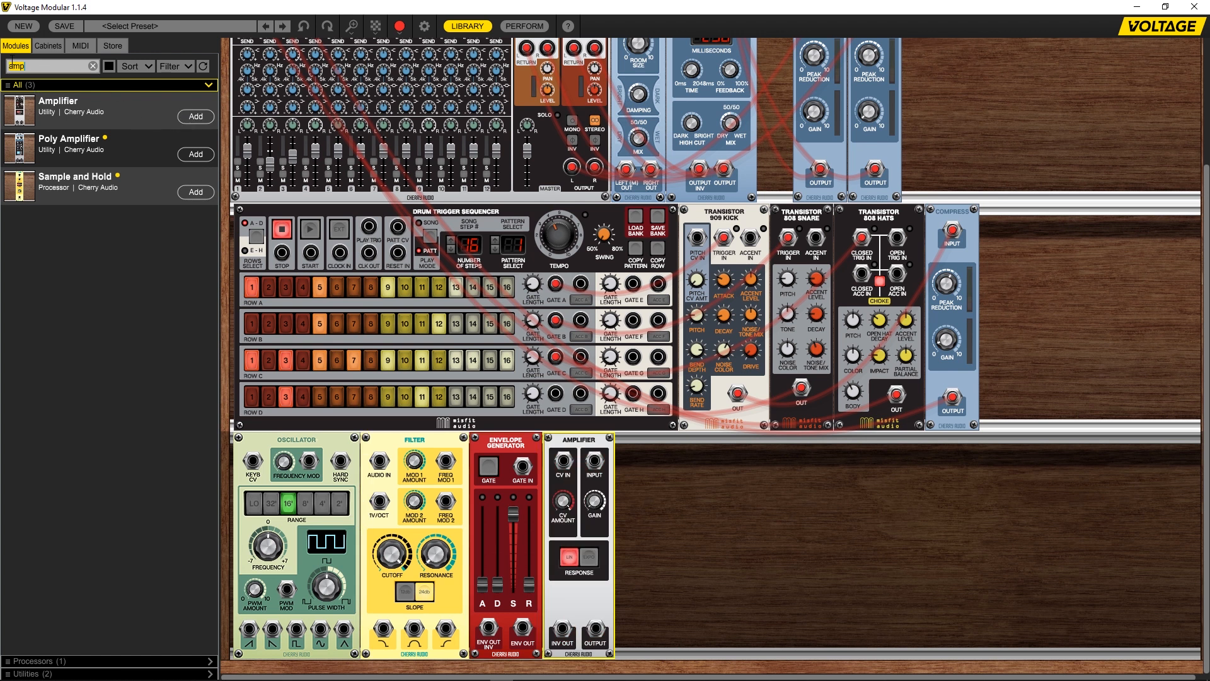
type("com")
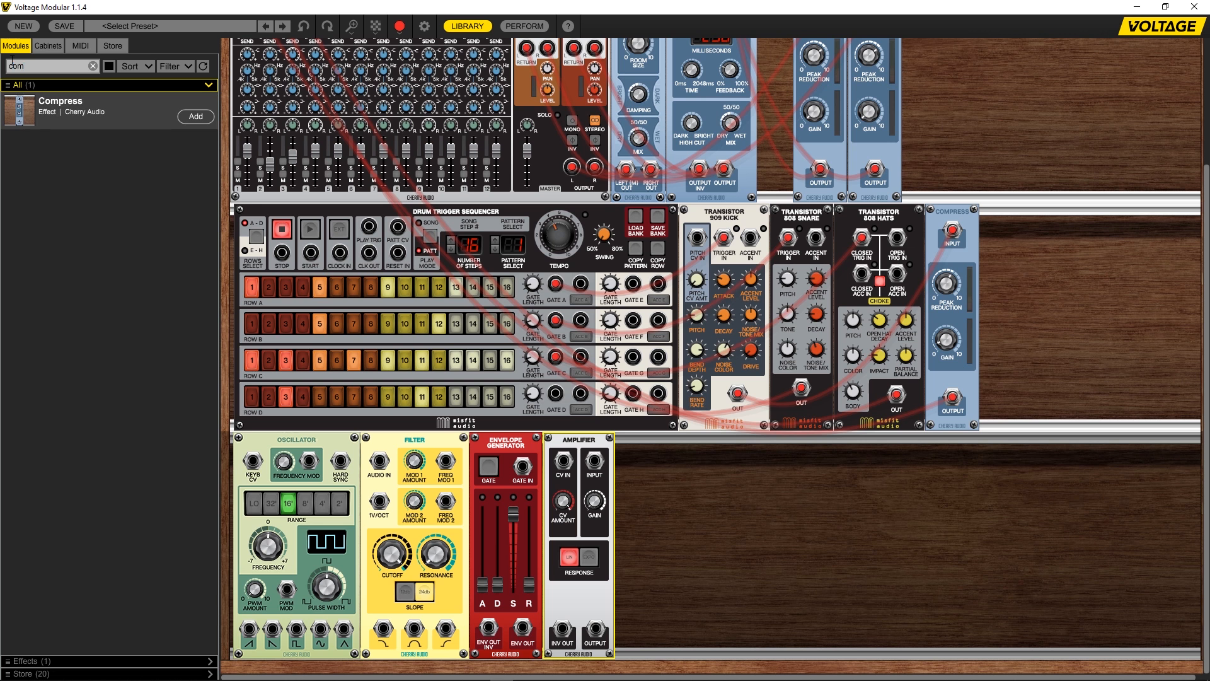
left_click(195, 116)
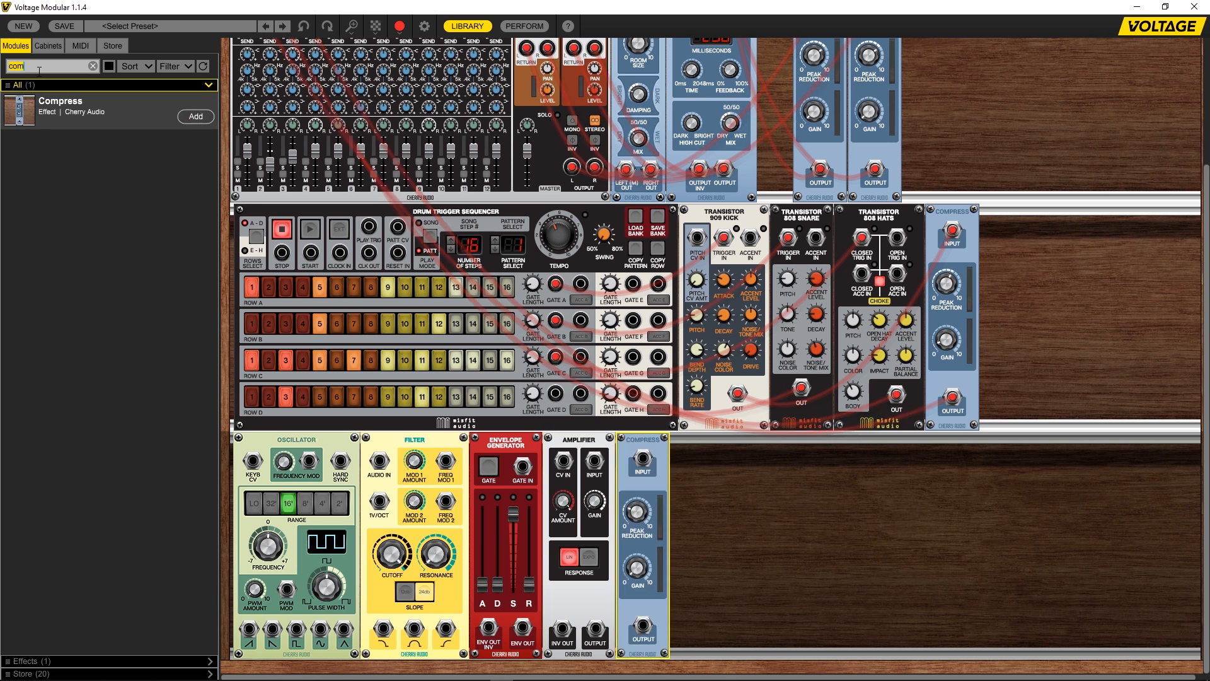
type("dist")
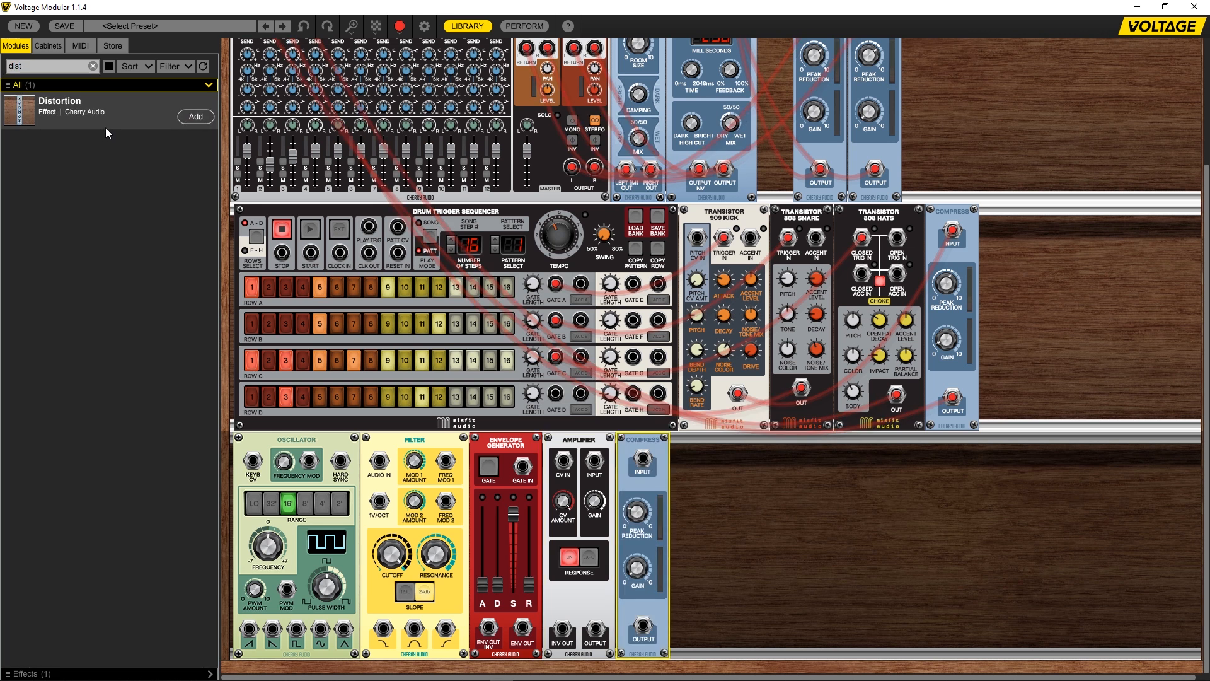
left_click(195, 117)
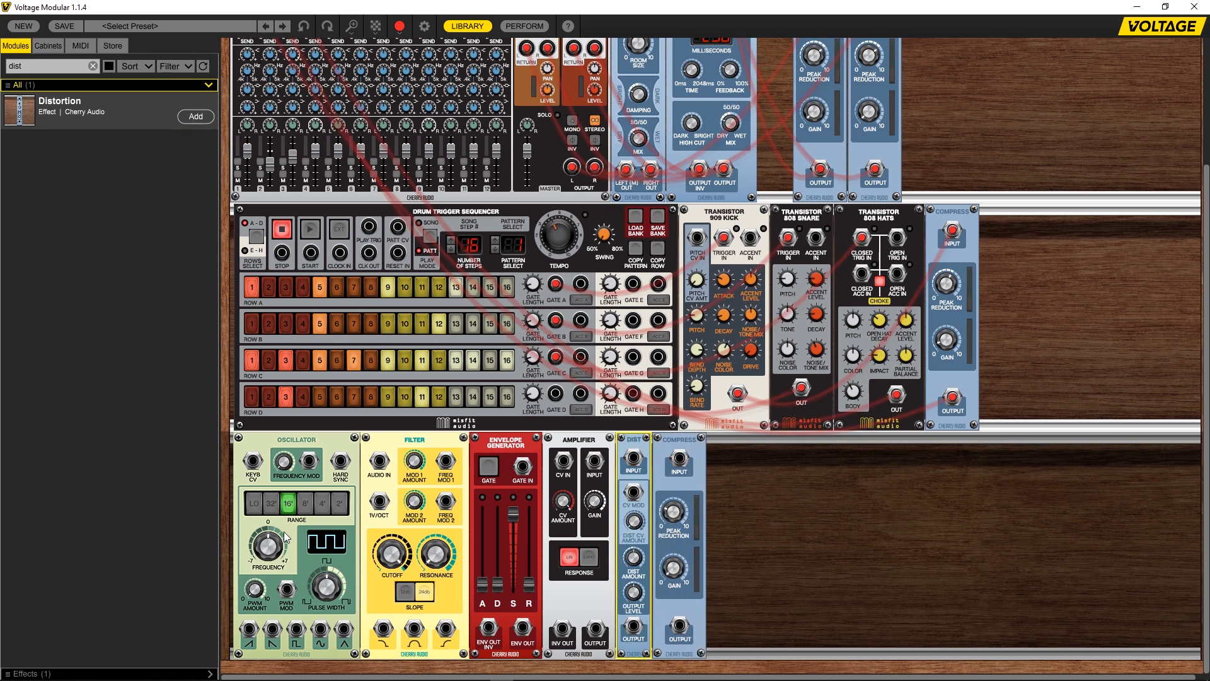
mouse_move(288, 580)
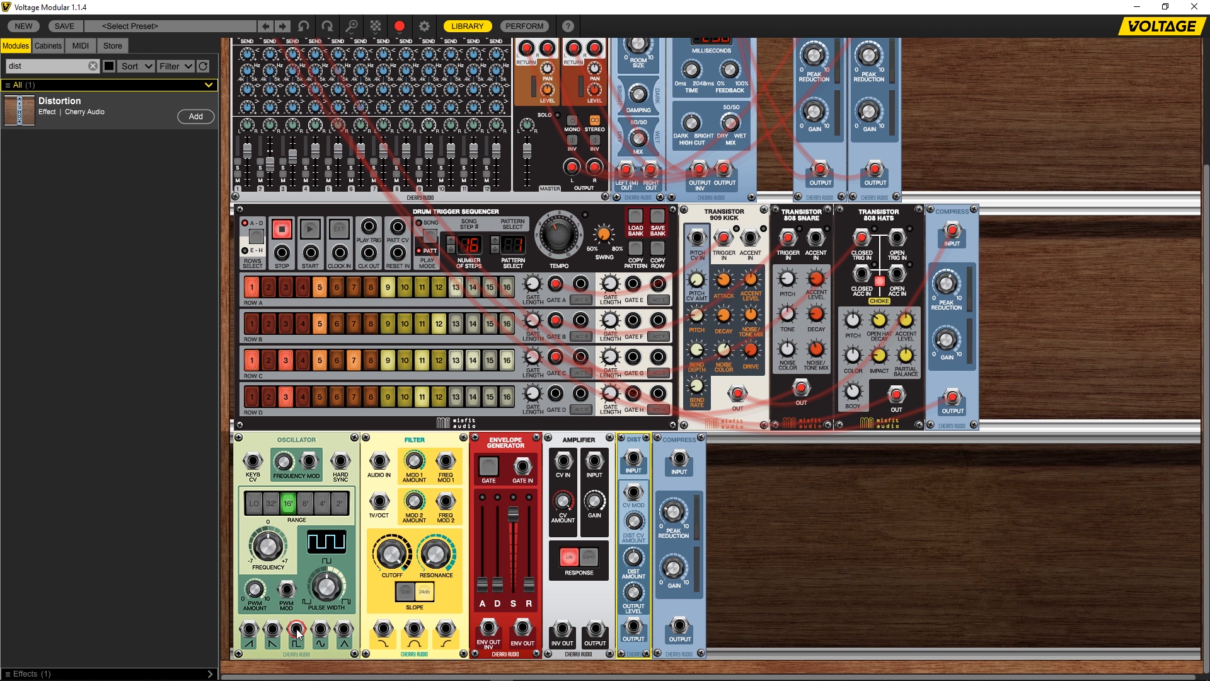
- Cable the oscillator square wave into the filter Audio In and toggle steps 12 and 3 on row D
left_click_drag(295, 635, 413, 502)
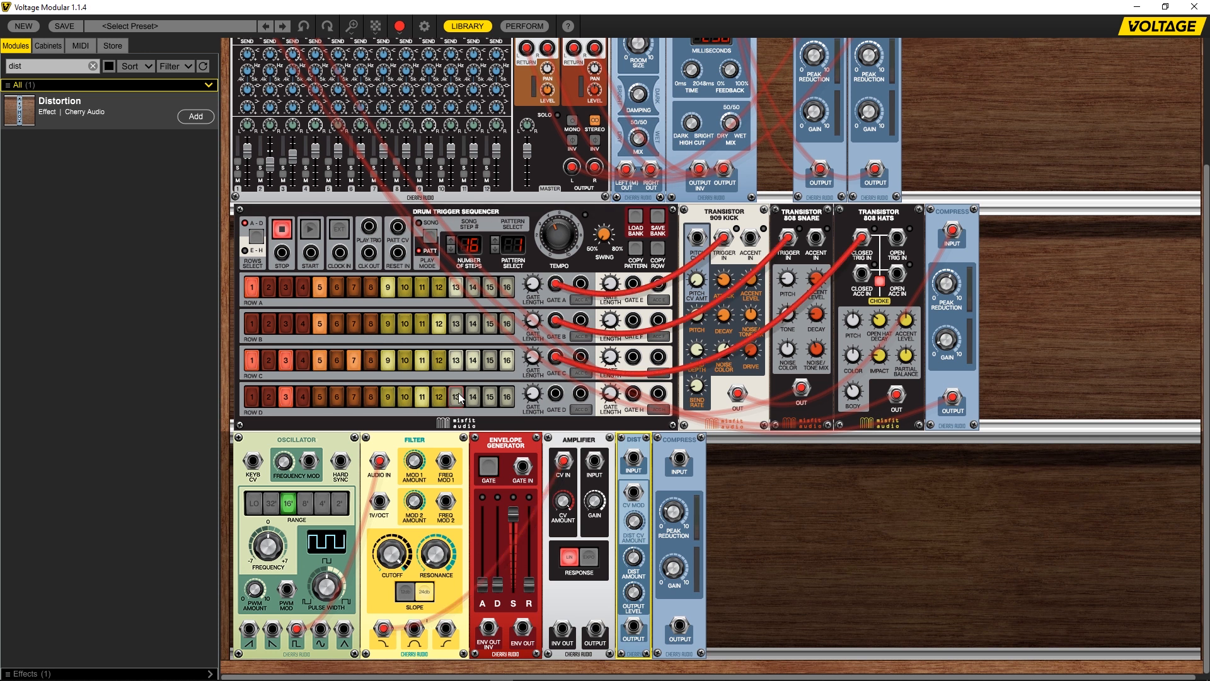
left_click(250, 397)
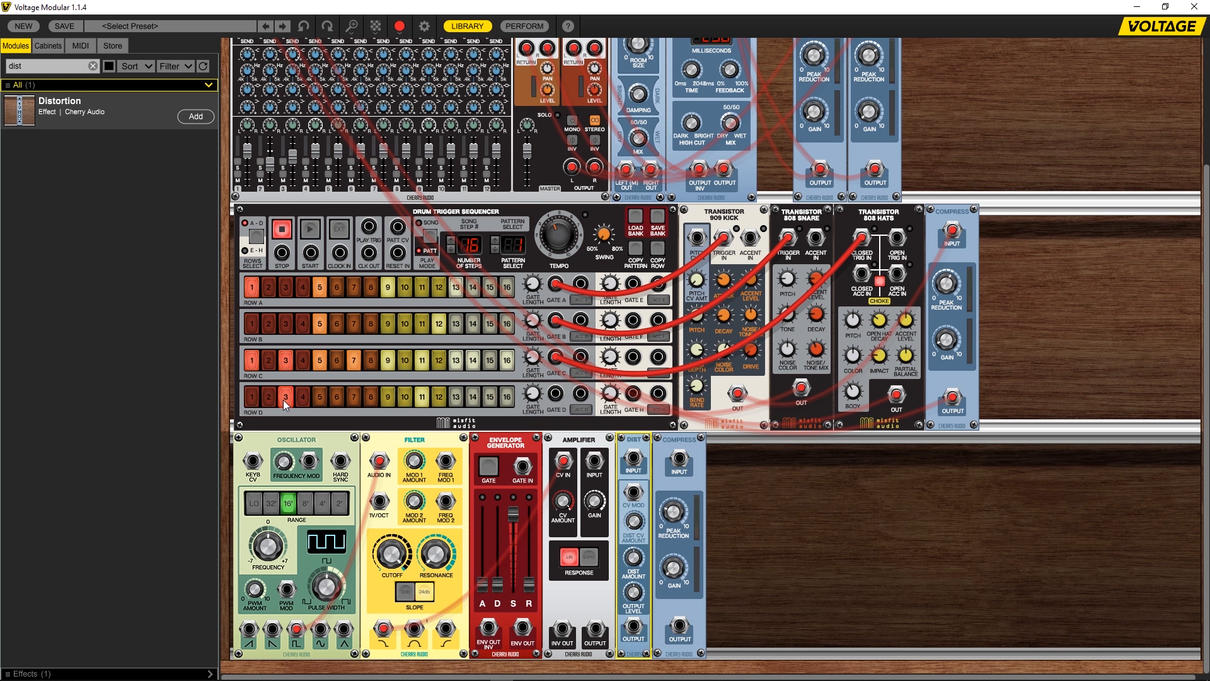
left_click(285, 399)
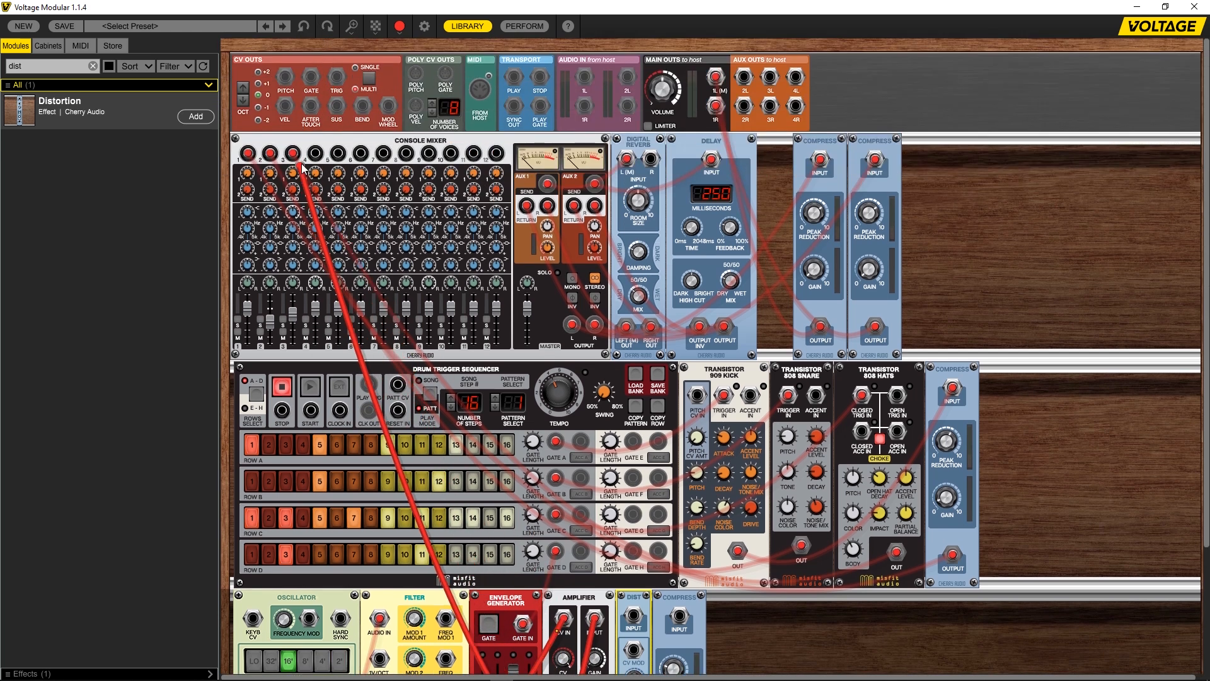
- Bring the Console Mixer into view and set up channel 3 for the bassline
scroll("down", 3)
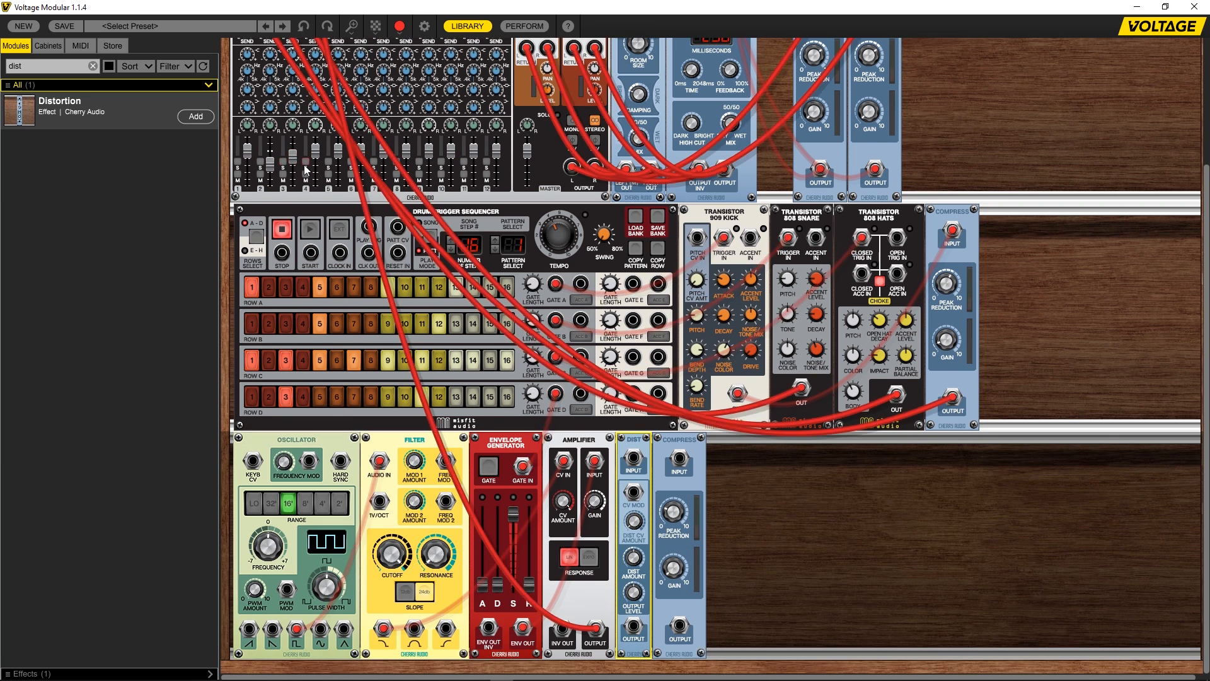
left_click(309, 228)
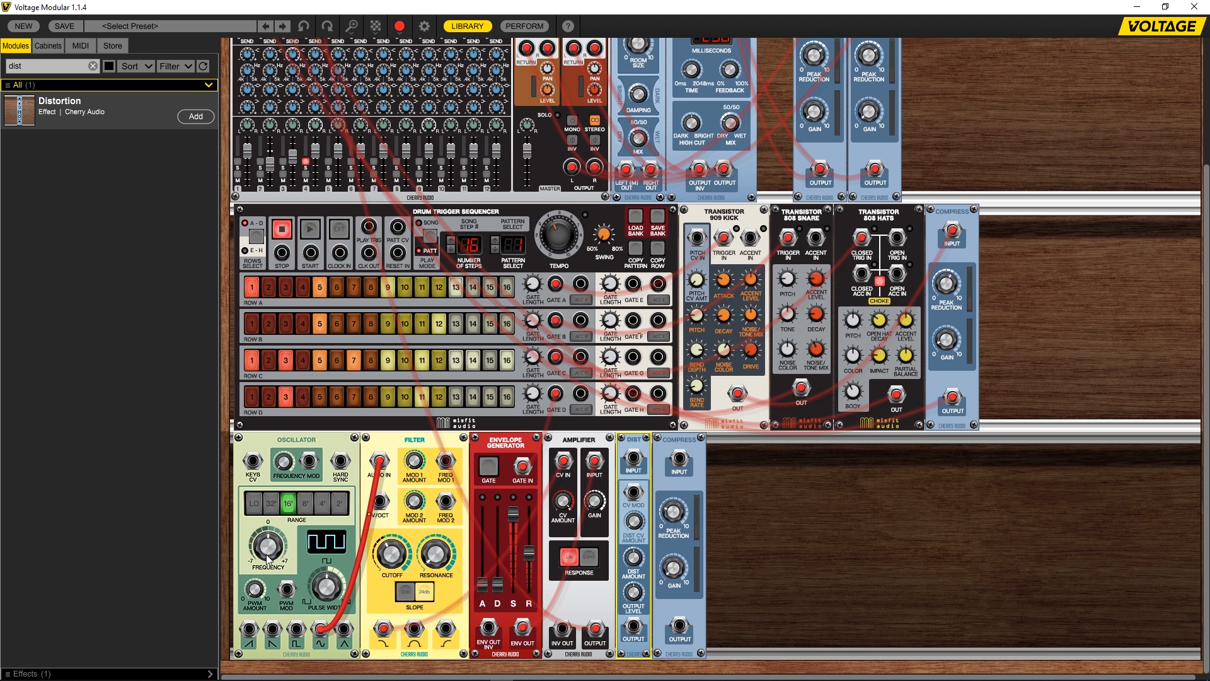
mouse_move(269, 548)
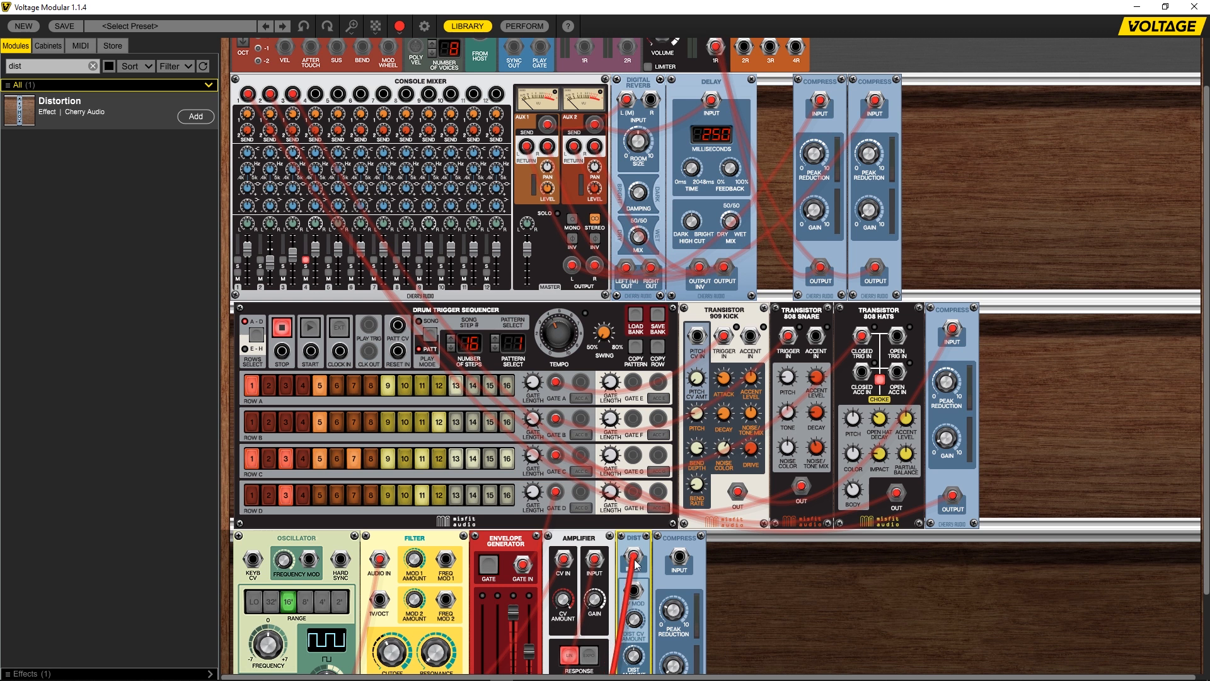
- Feed the Amplifier output into the Distortion input and continue at the mixer
scroll("down", 3)
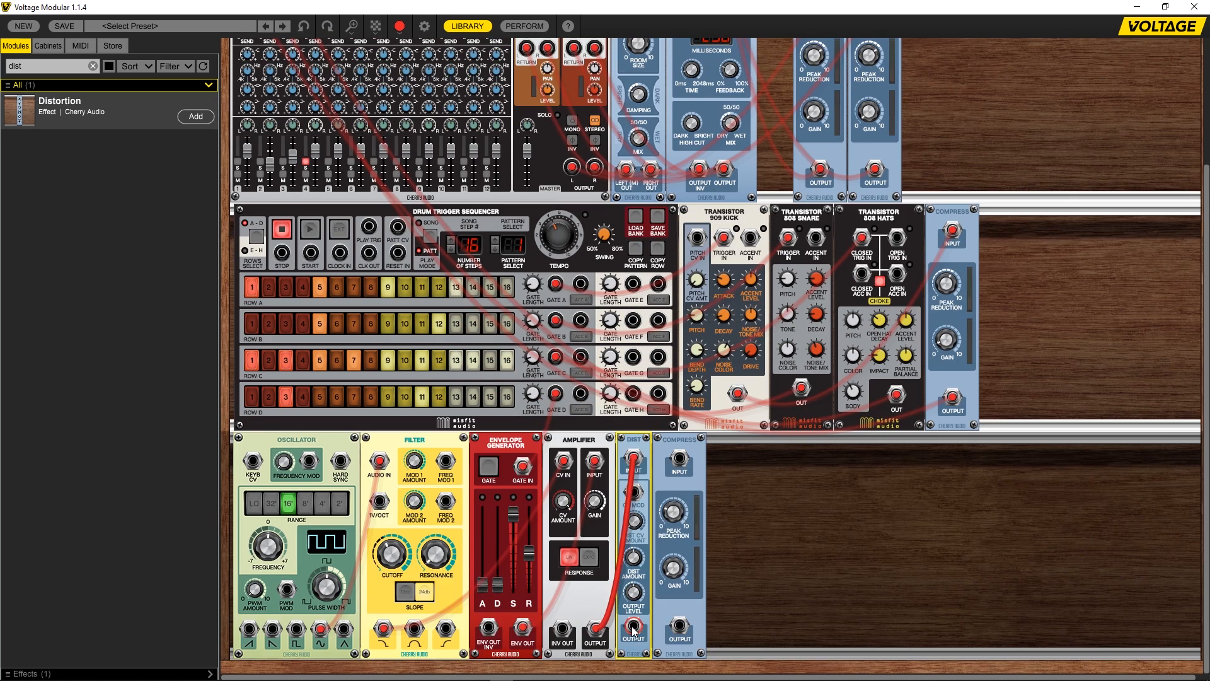
left_click_drag(632, 636, 376, 122)
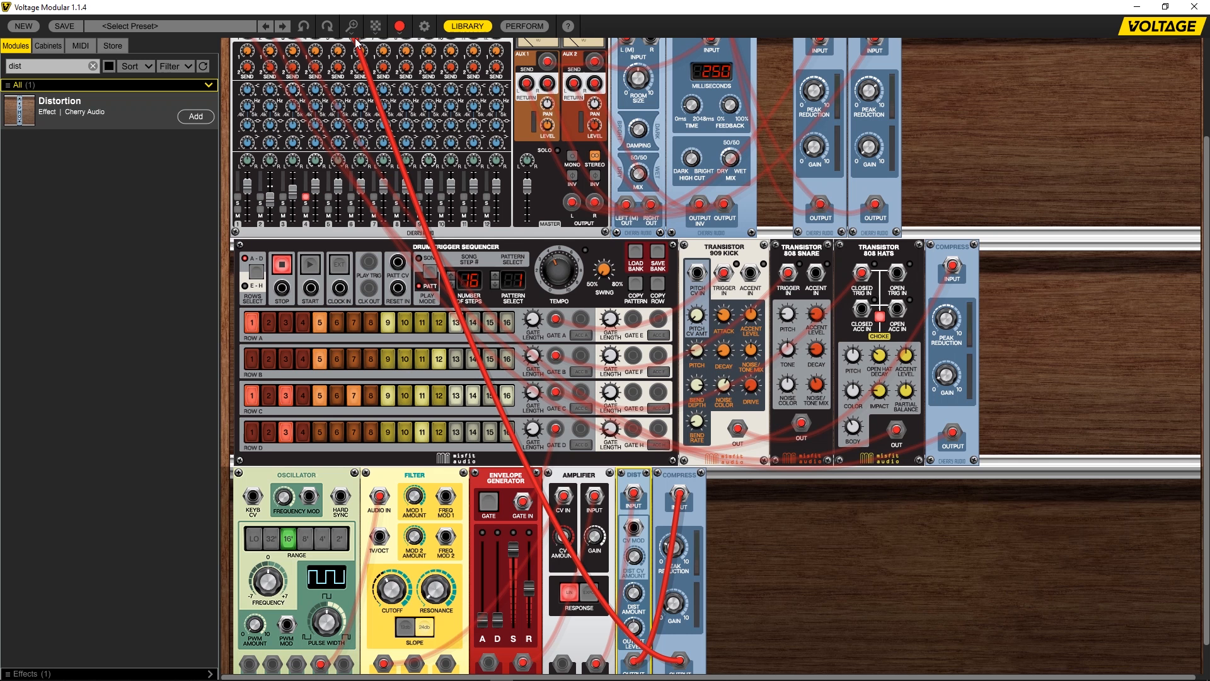
scroll("down", 3)
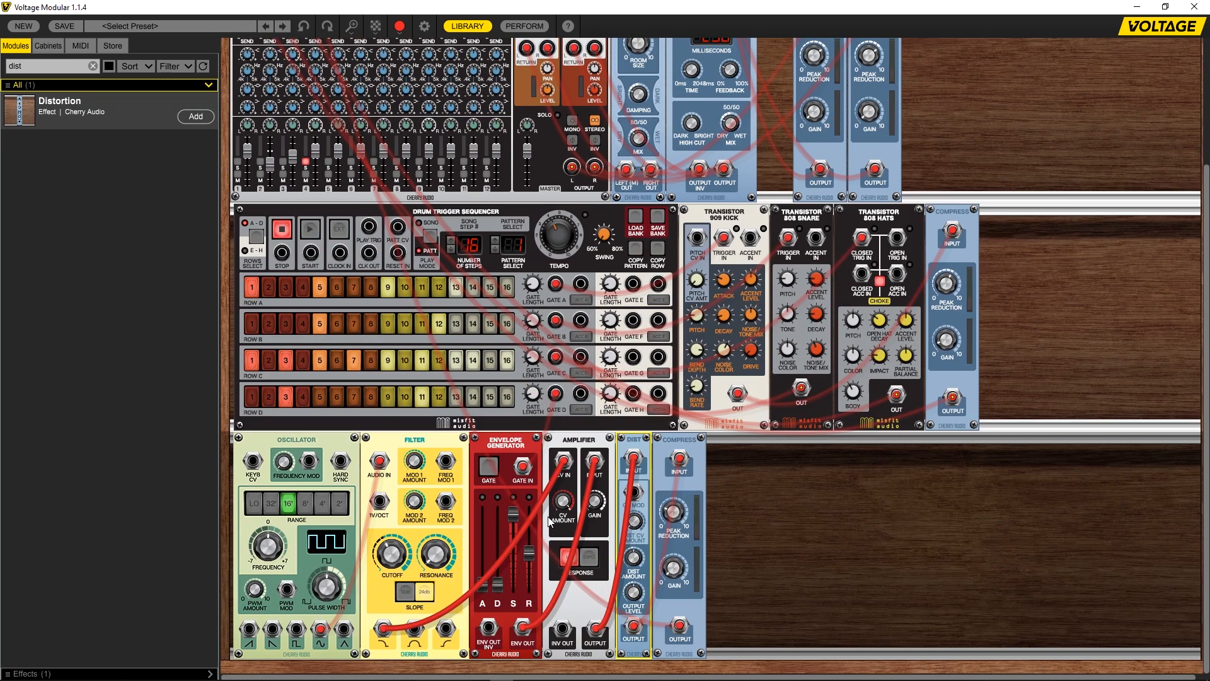
left_click(309, 230)
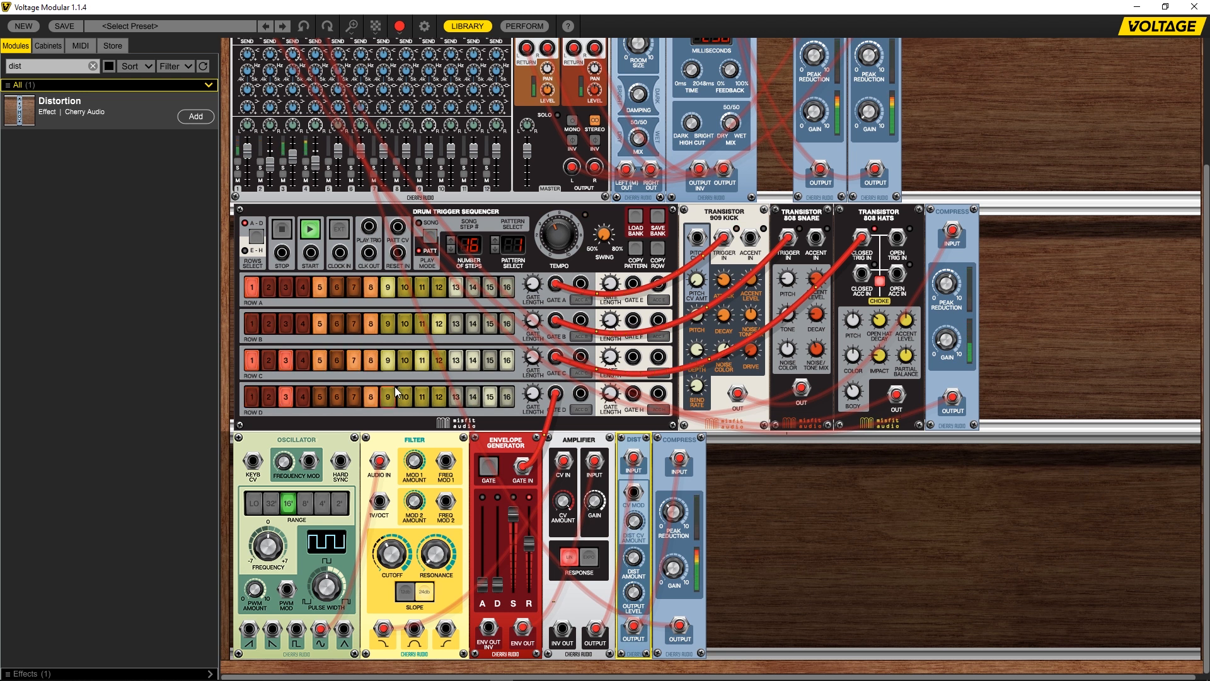
- Toggle a row D step and another drum step while auditioning the pattern
left_click(281, 230)
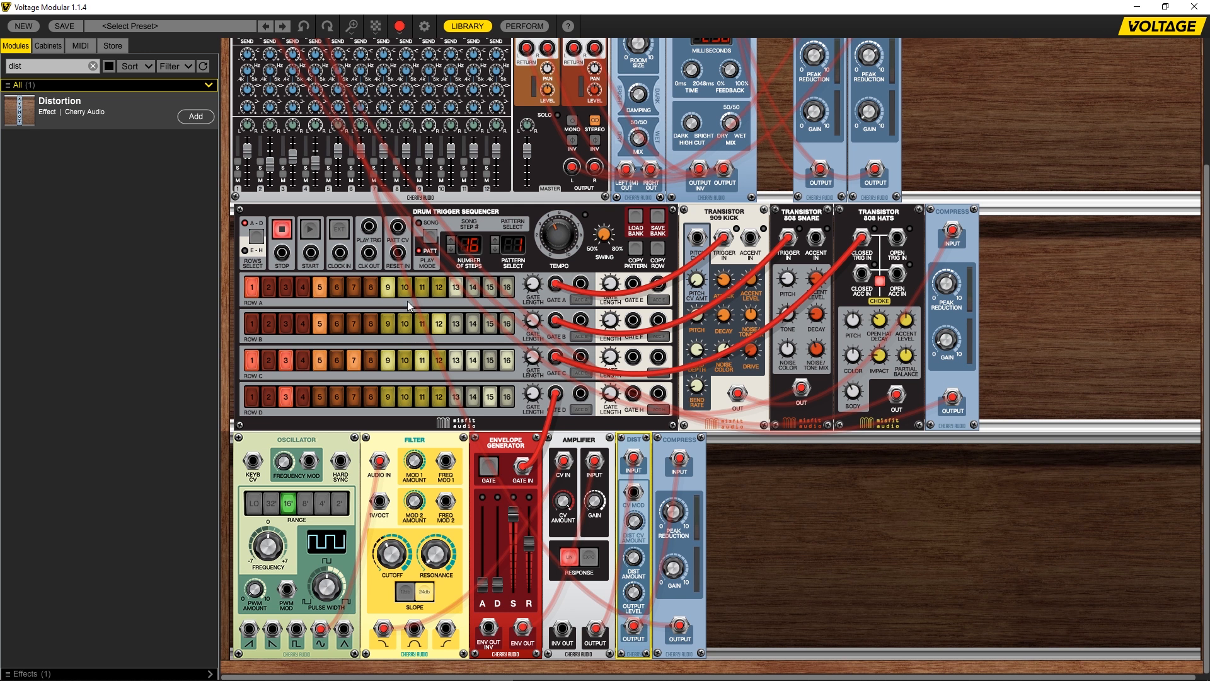
left_click(405, 396)
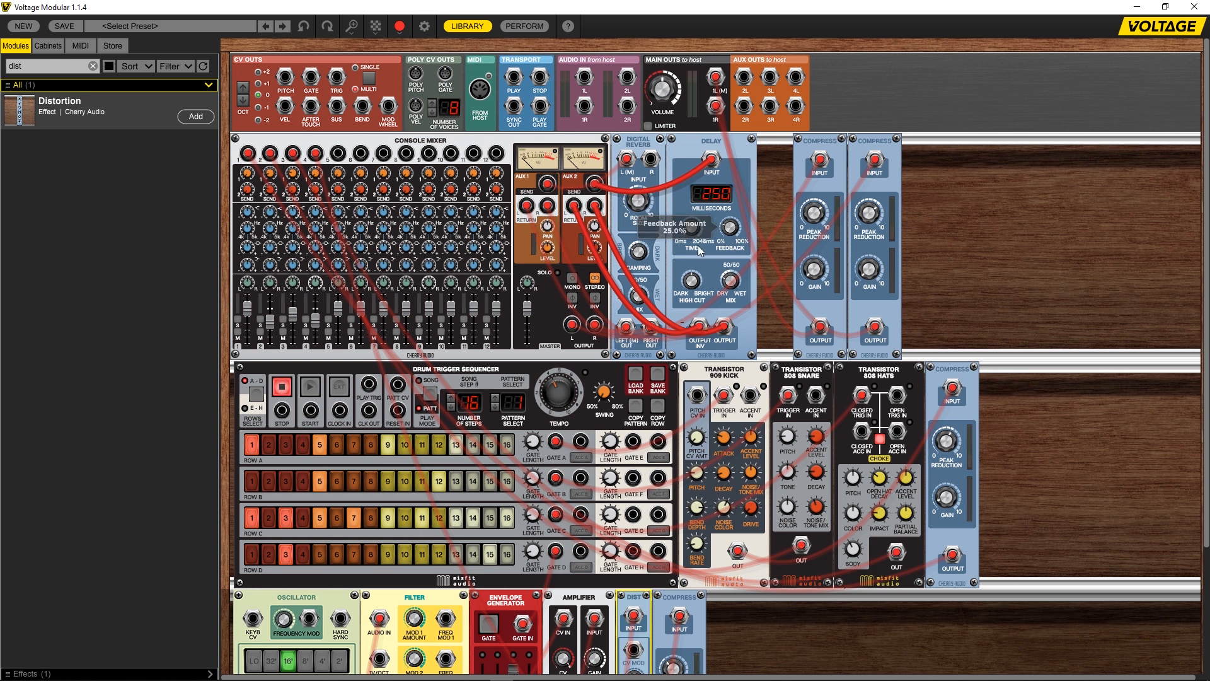
scroll("down", 3)
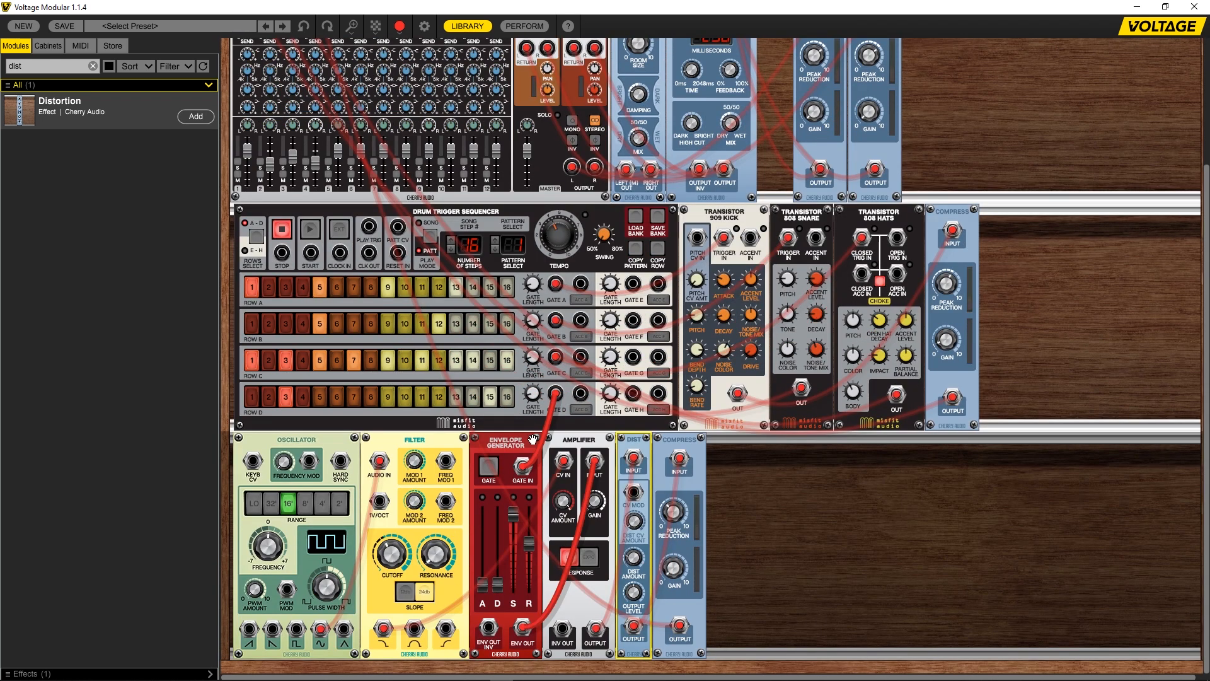